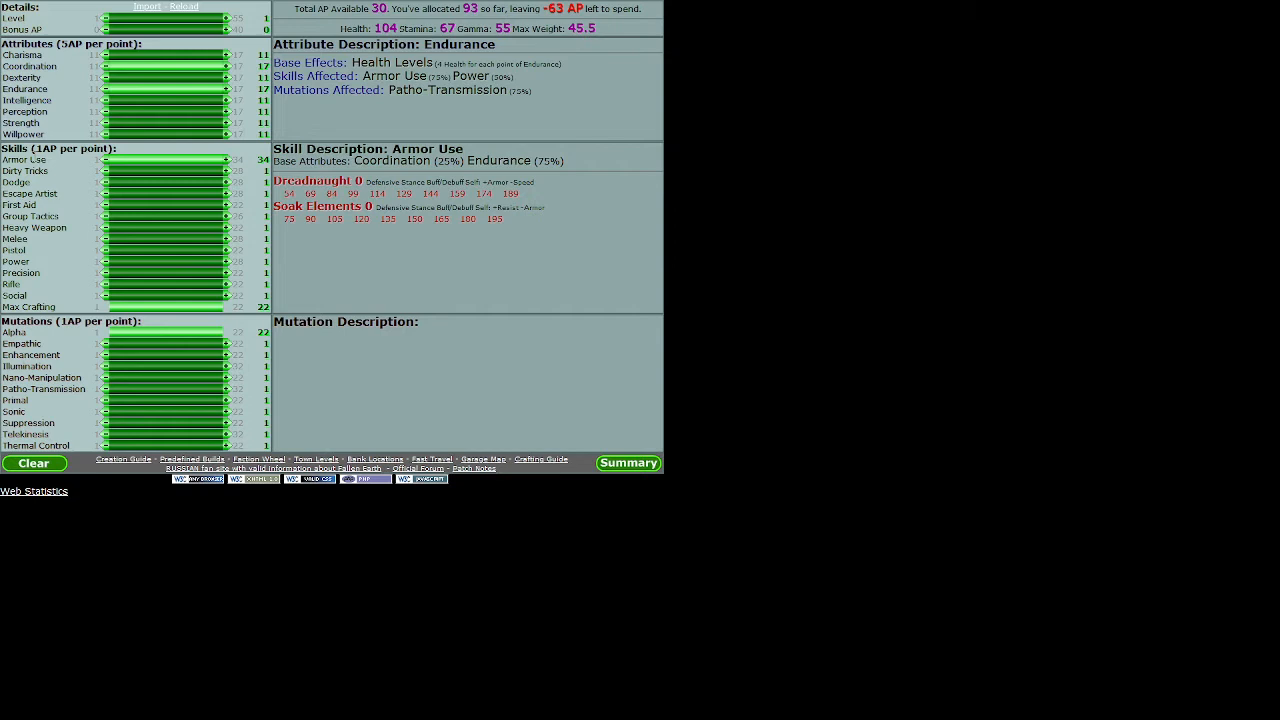
pyautogui.moveTo(52, 167)
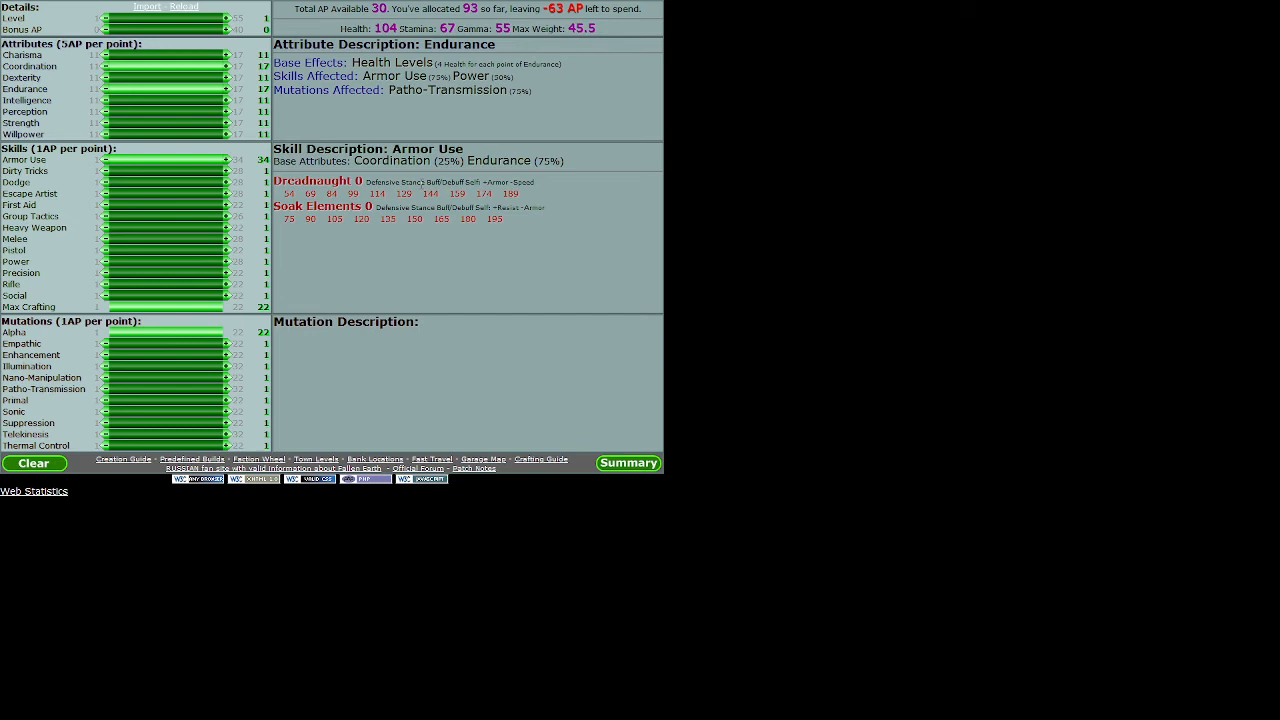
pyautogui.moveTo(213, 131)
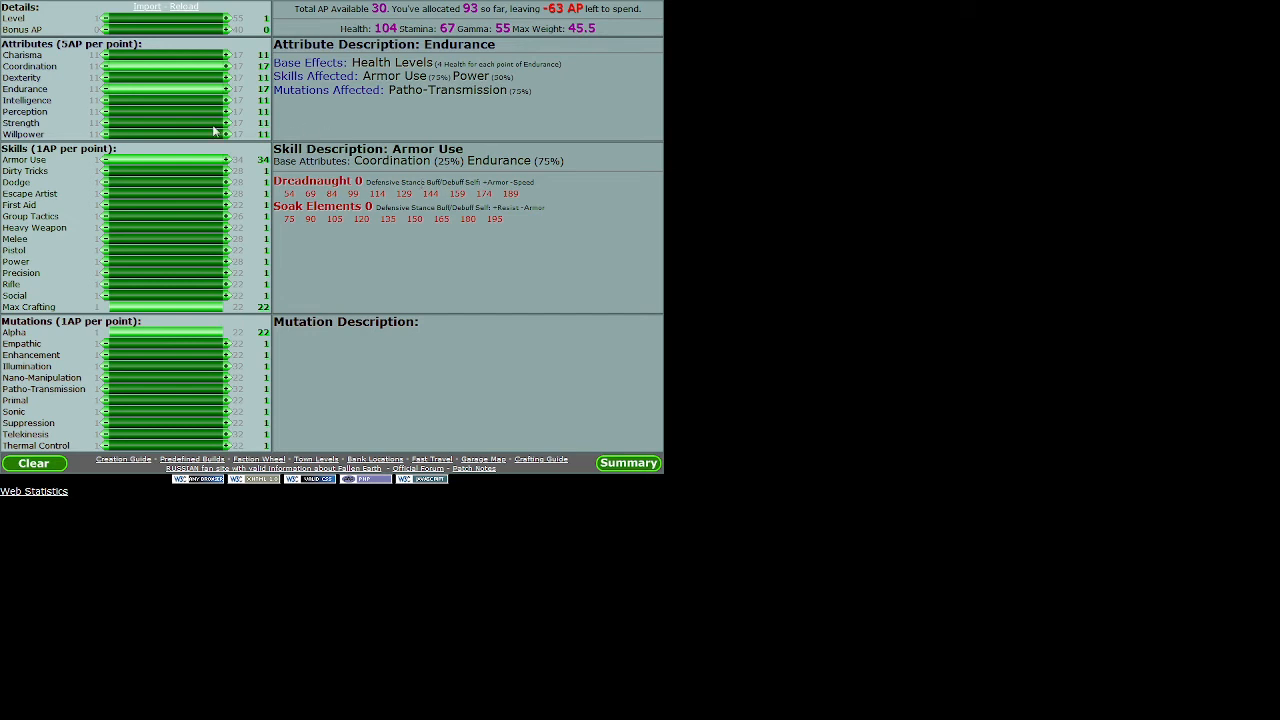